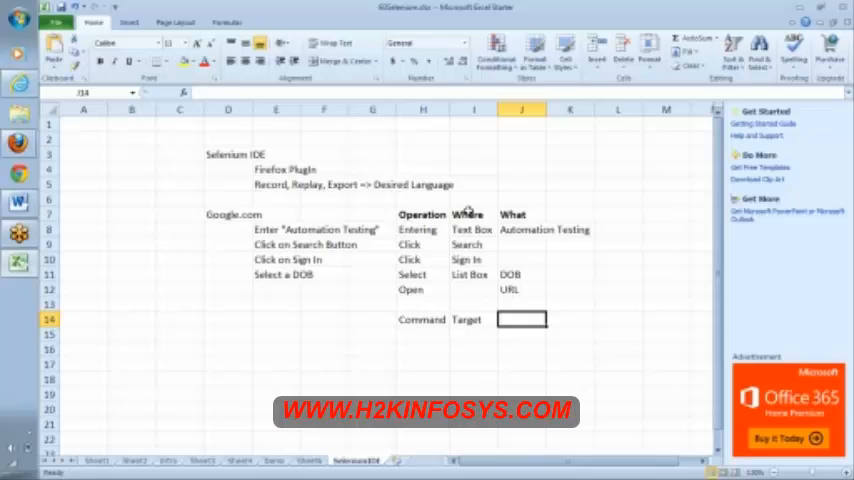
Step: Finish the Value header and label the rows General Approach (L7) and Selenium IDE (L6)
text(Value)
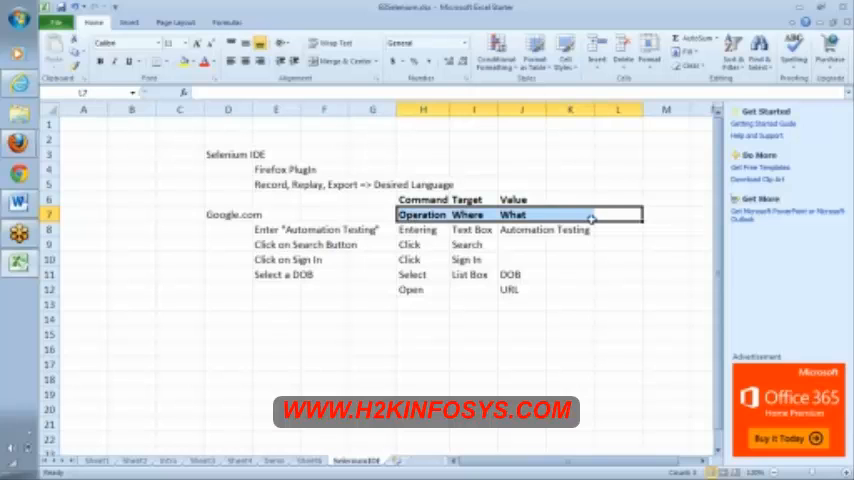
click(618, 214)
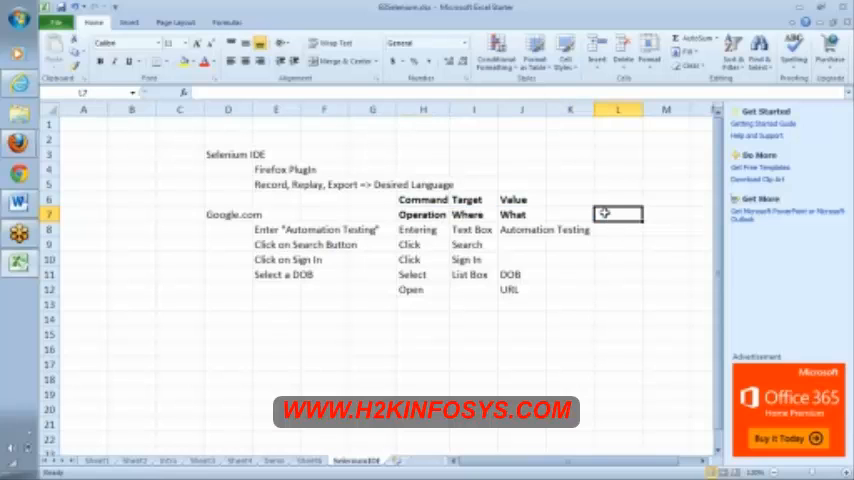
text(General Approach)
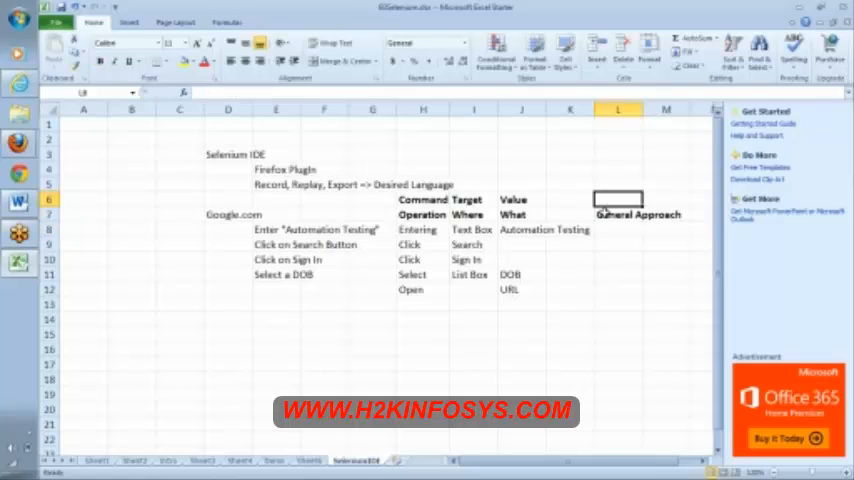
text(Selenium)
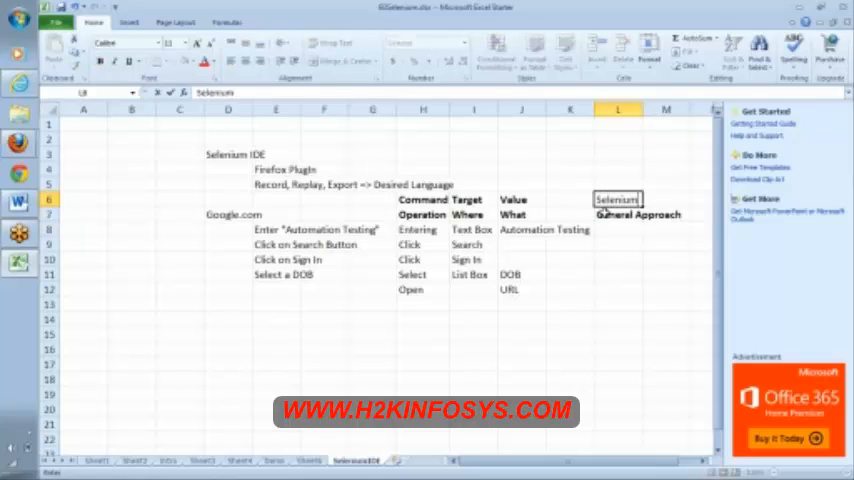
click(618, 214)
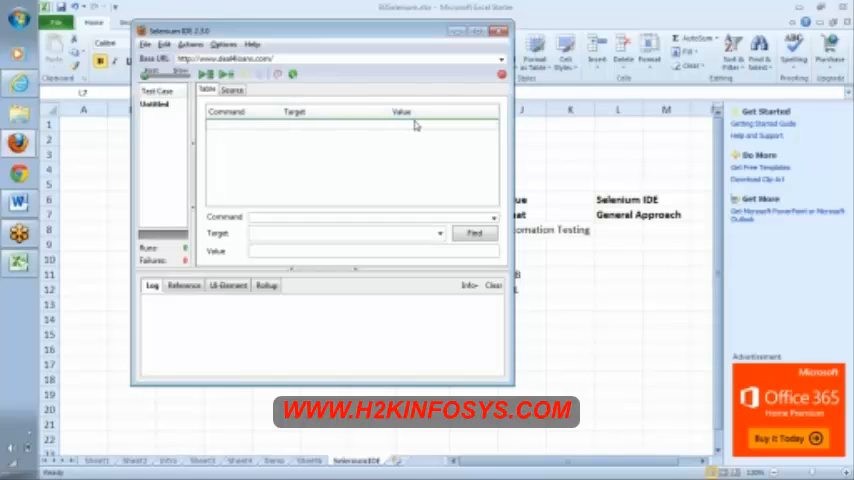
click(225, 128)
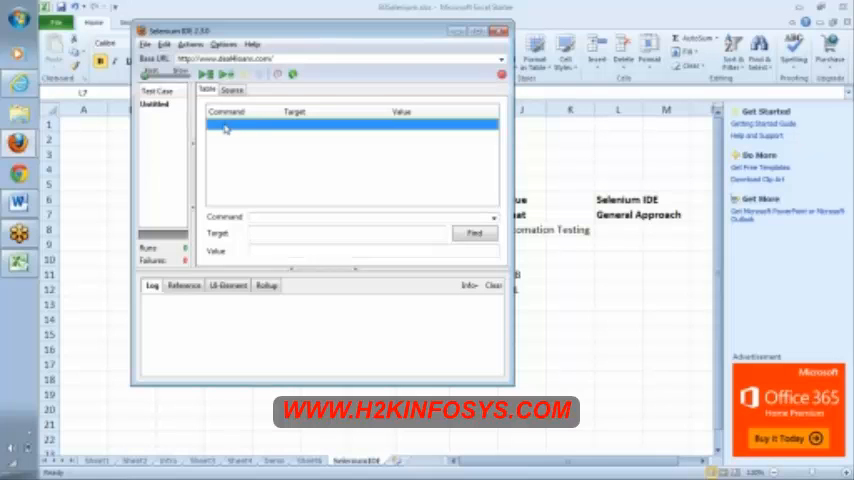
mouse_move(308, 128)
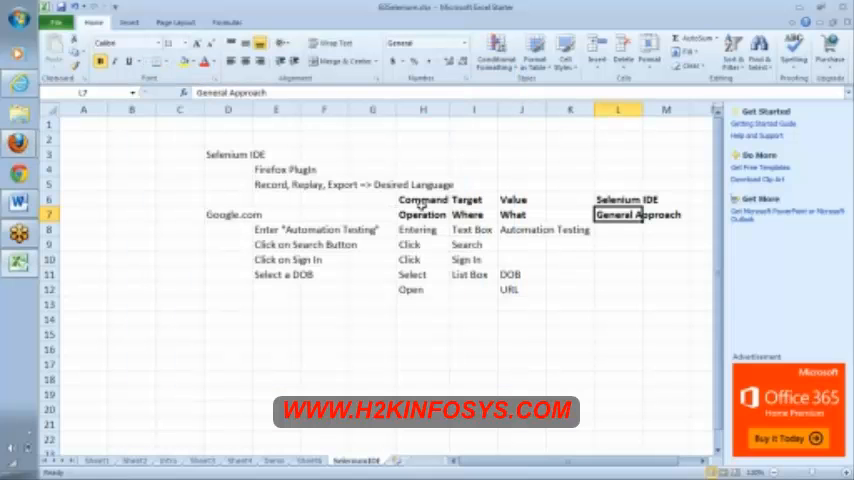
click(420, 229)
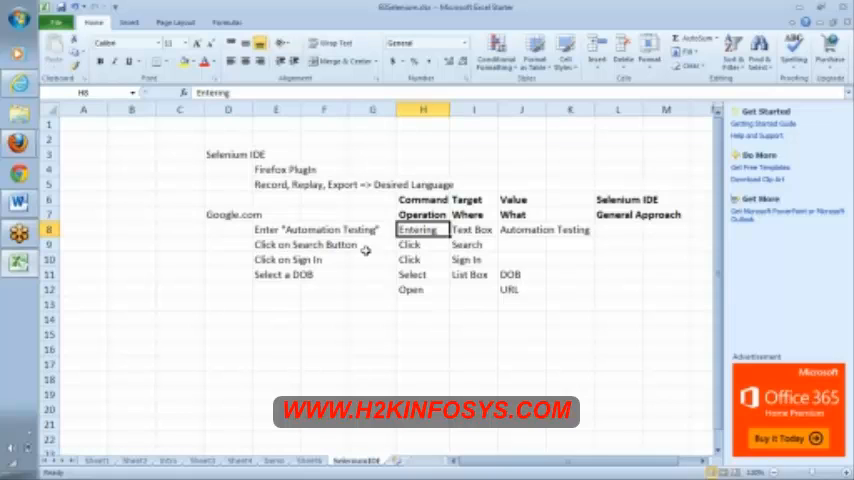
click(276, 318)
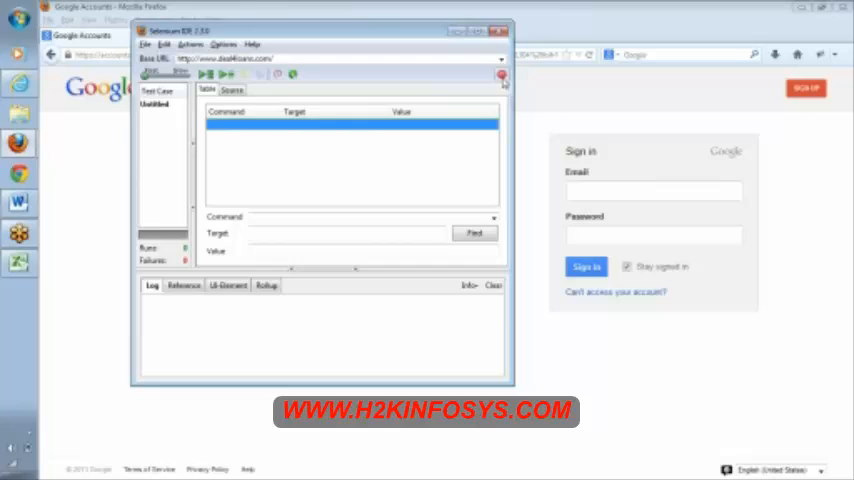
mouse_move(503, 78)
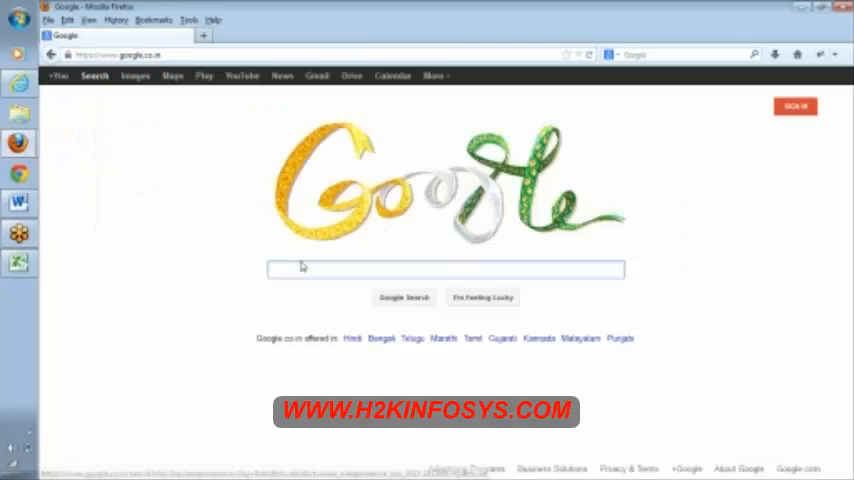
Step: Run a Google search for 'automation testing' and follow SIGN IN to the sign-in page
text(automation testing)
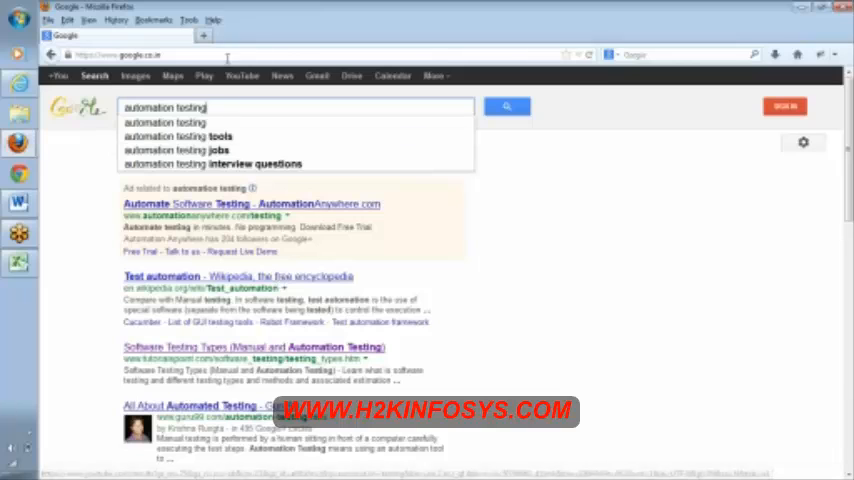
click(507, 106)
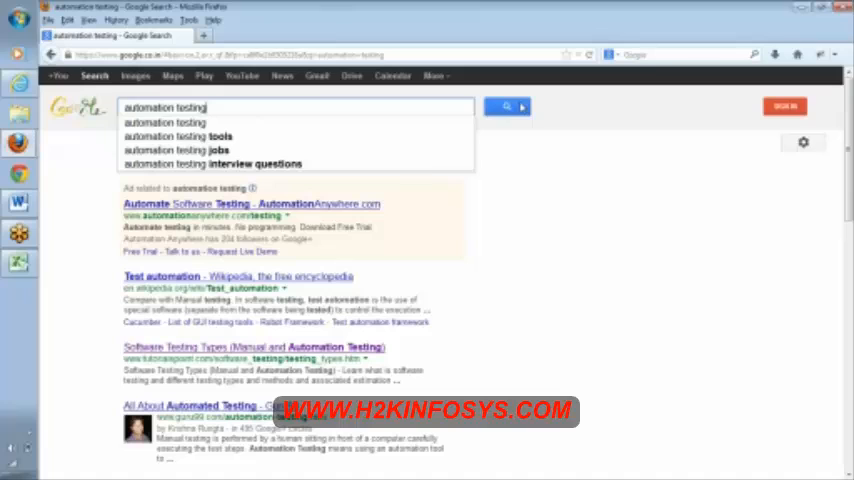
click(507, 107)
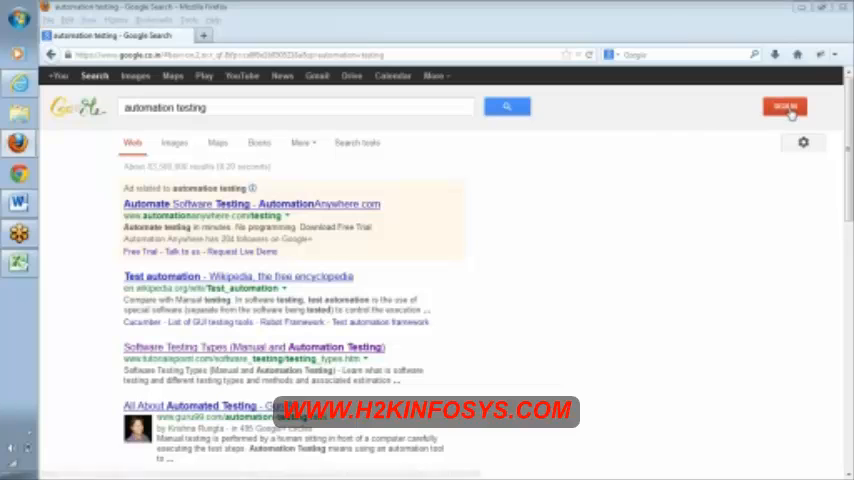
click(785, 107)
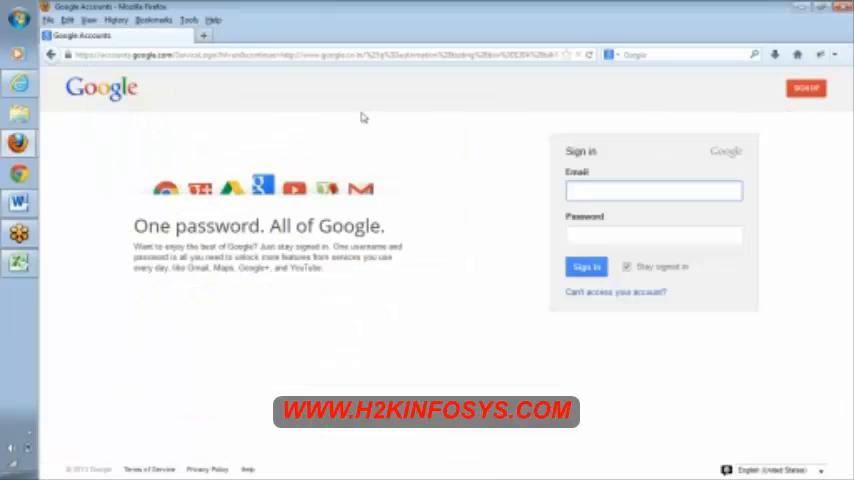
click(654, 190)
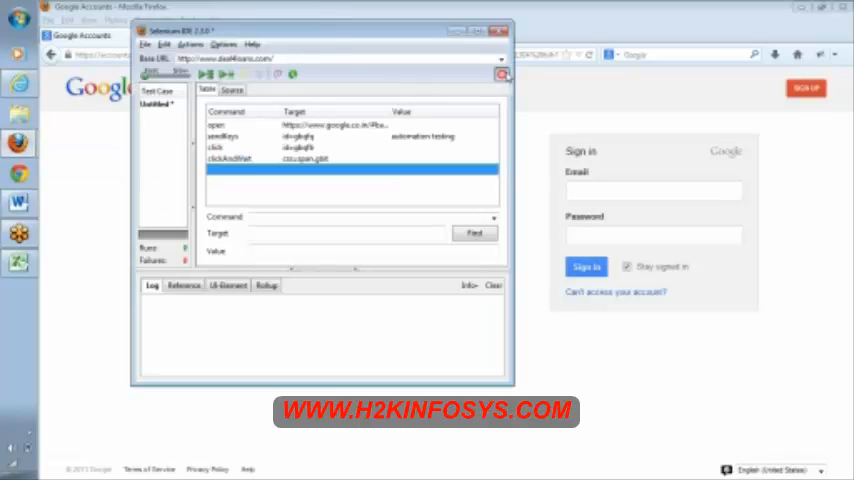
Step: Stop recording and inspect the recorded open and sendKeys steps
click(220, 124)
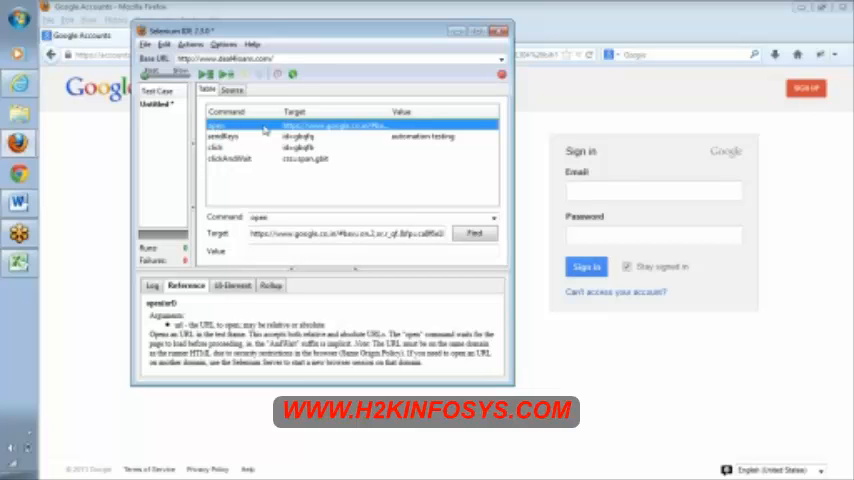
click(225, 137)
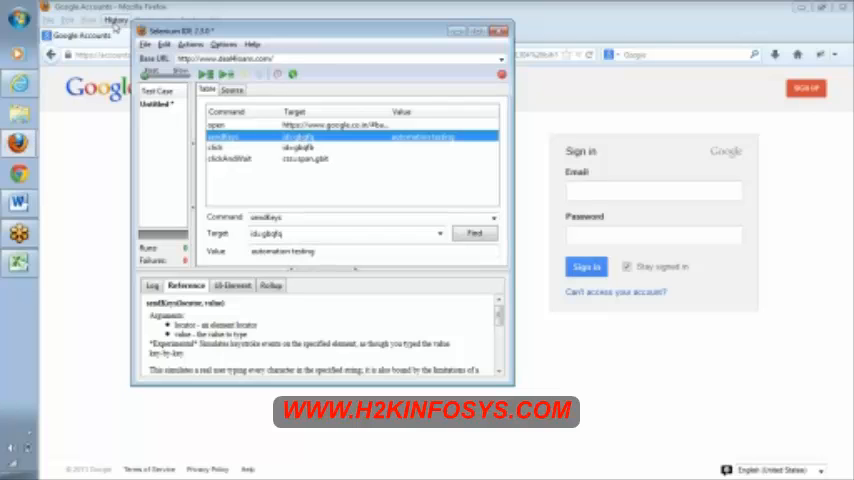
click(502, 30)
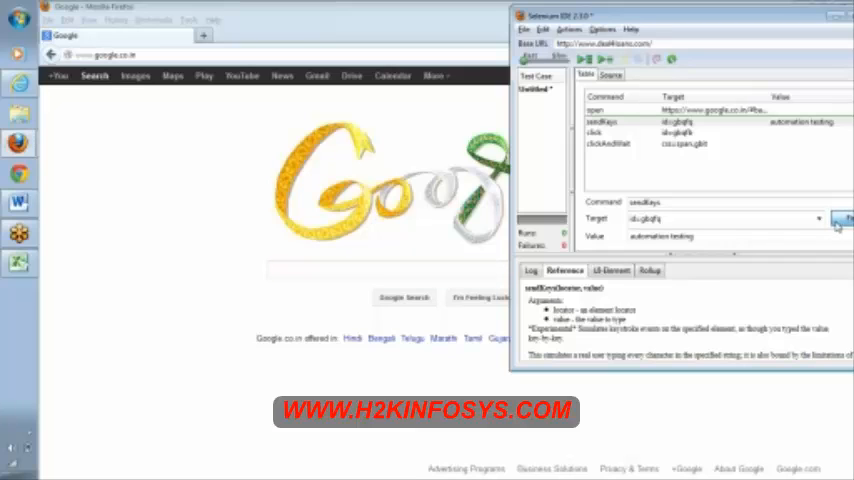
Step: Locate the Google search box and button that the sendKeys and click steps target
click(605, 121)
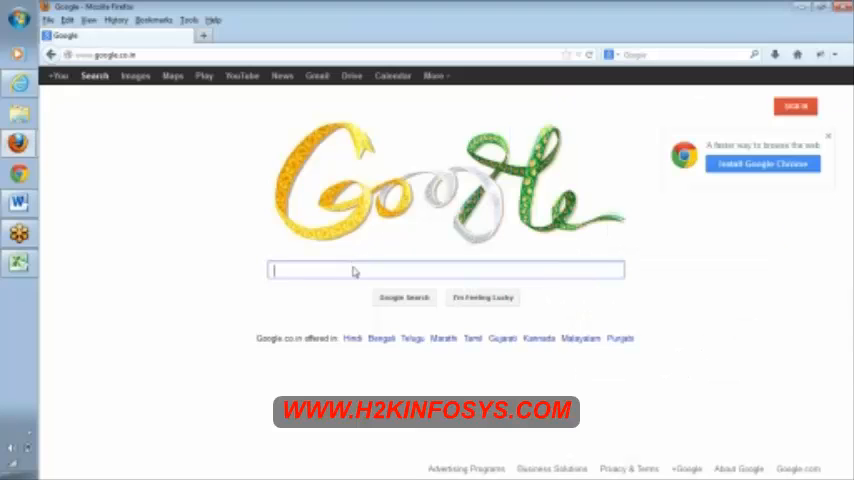
text(automation)
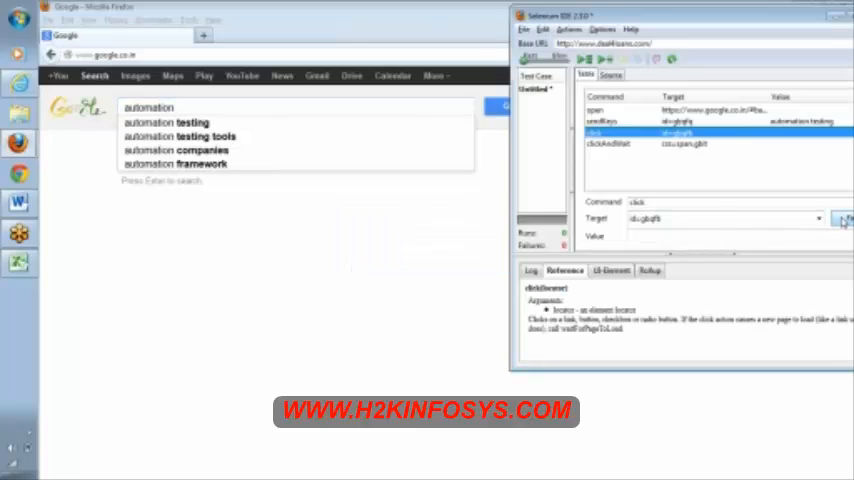
click(620, 109)
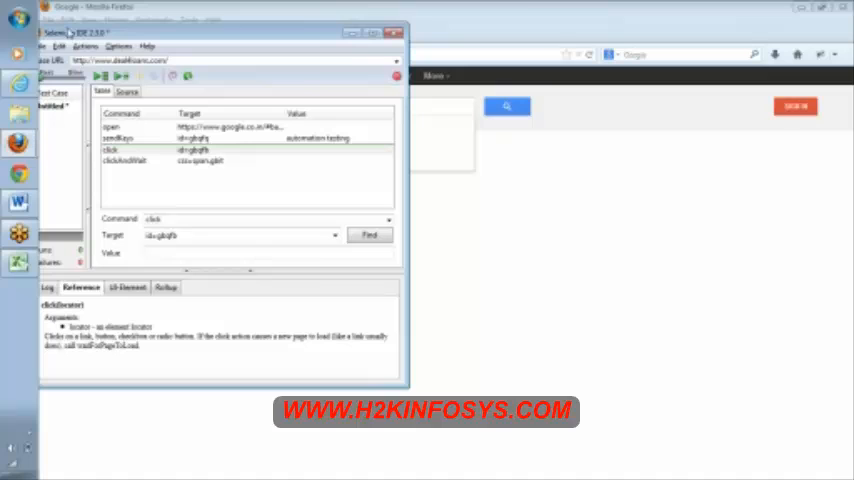
Step: Inspect the click and final clickAndWait steps with the css=span.gbit target
click(115, 149)
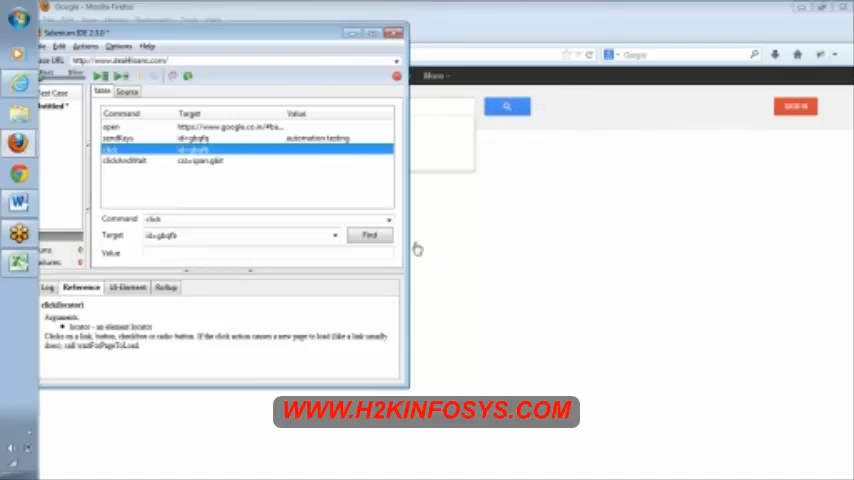
click(370, 236)
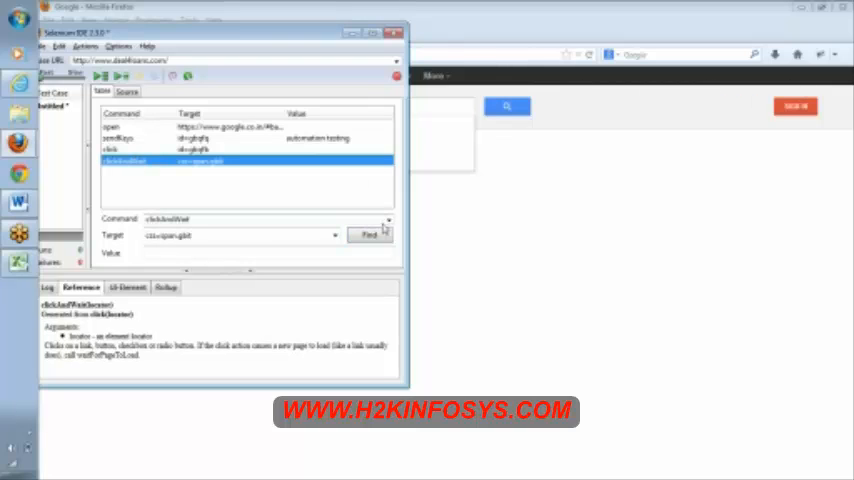
click(370, 235)
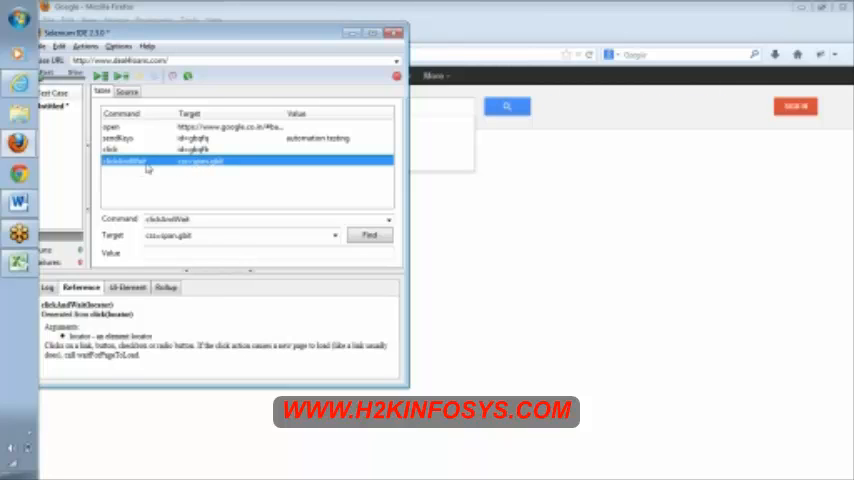
mouse_move(210, 168)
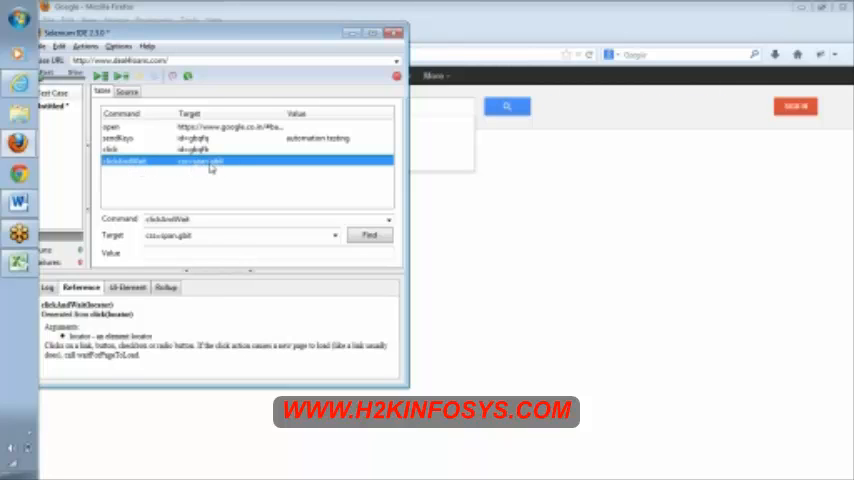
mouse_move(295, 192)
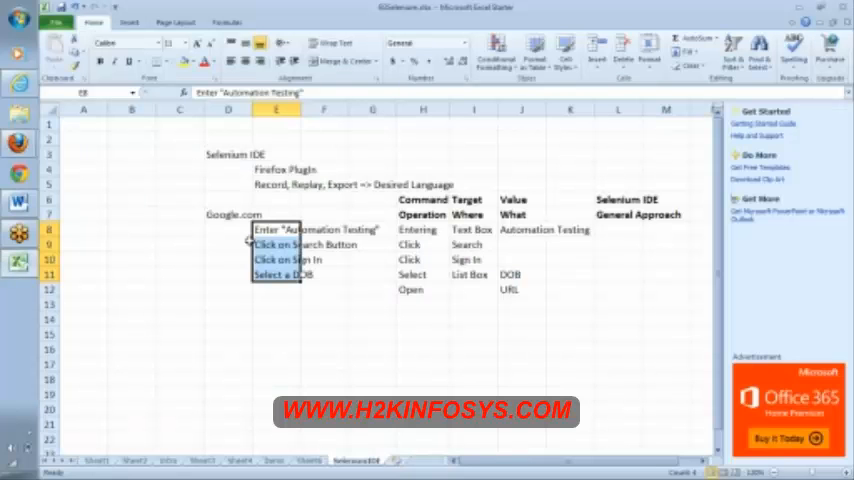
mouse_move(291, 304)
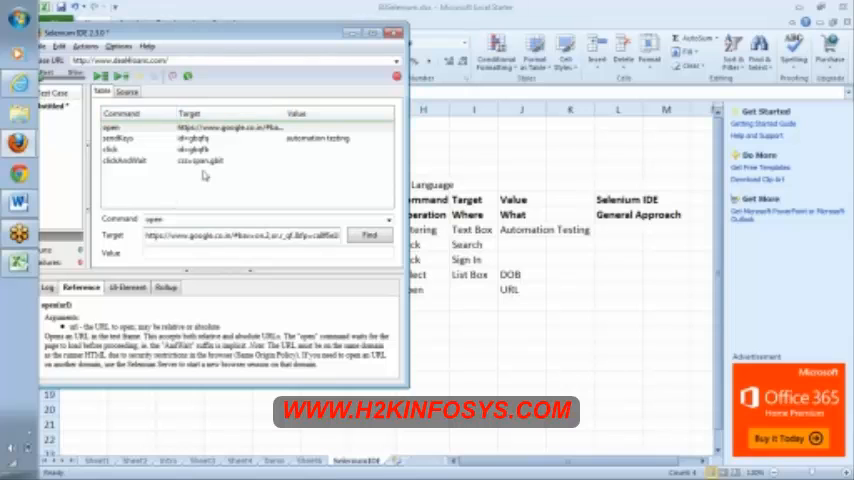
Step: Bring the test case forward and view the open step's target and the sendKeys 'automation testing' value
click(126, 91)
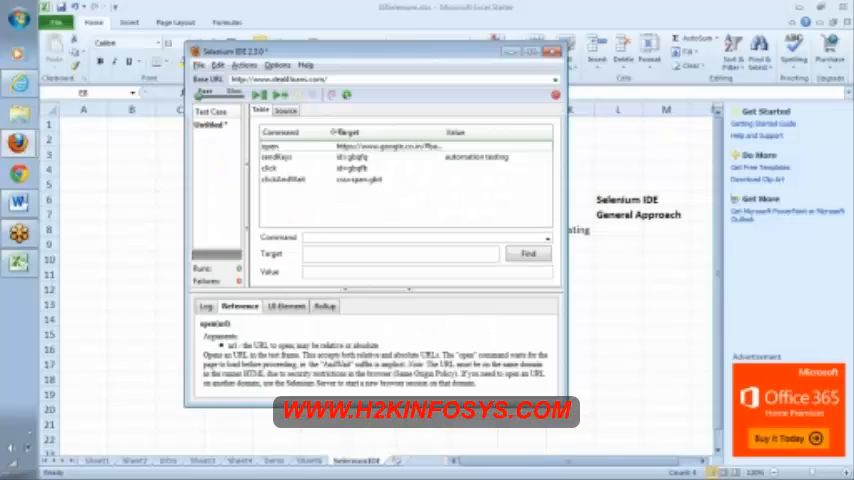
click(300, 145)
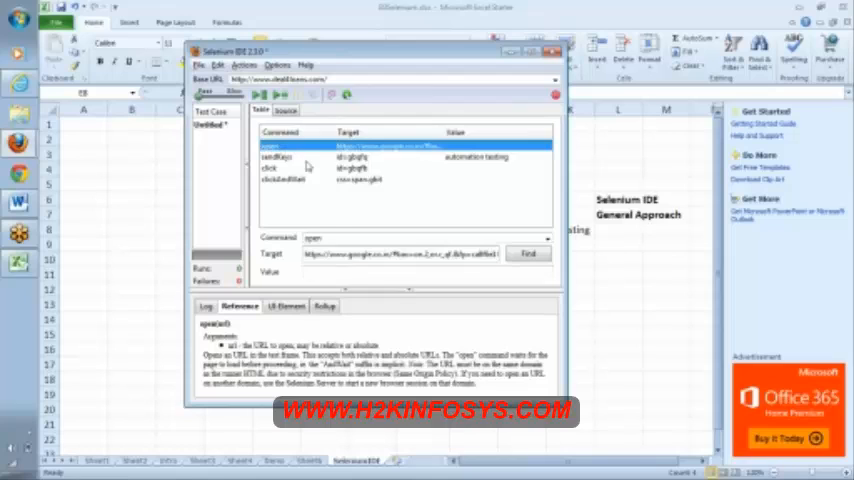
click(280, 156)
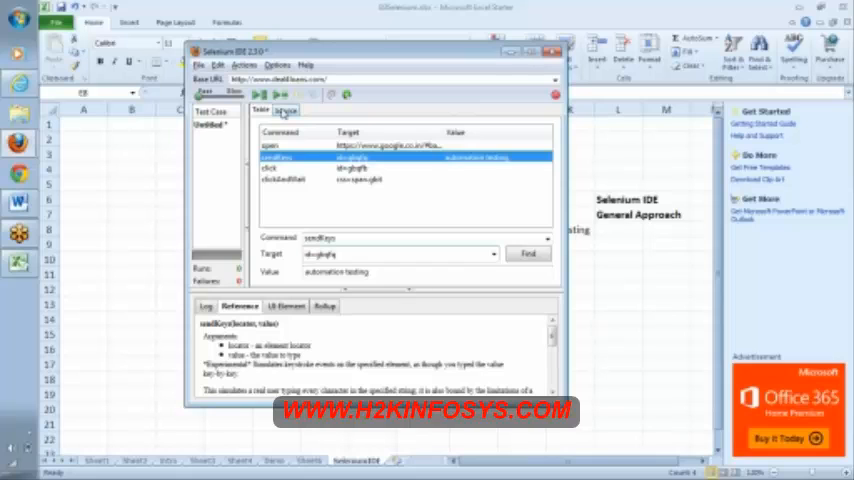
click(285, 110)
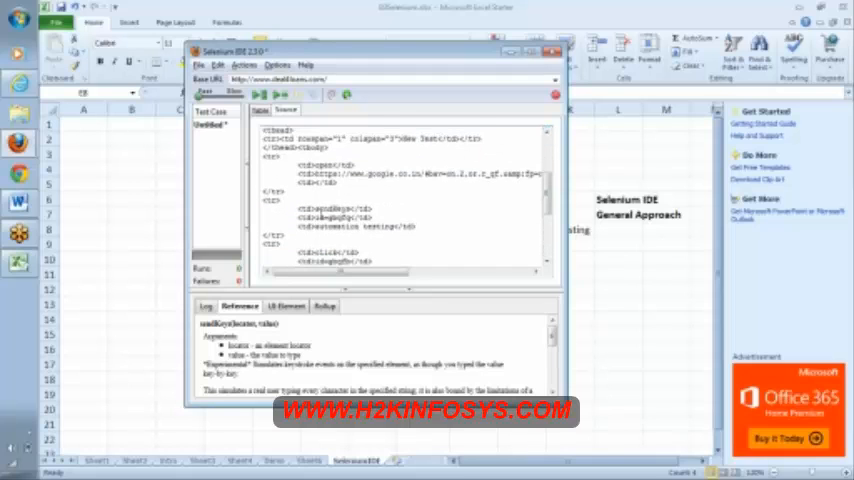
double_click(340, 208)
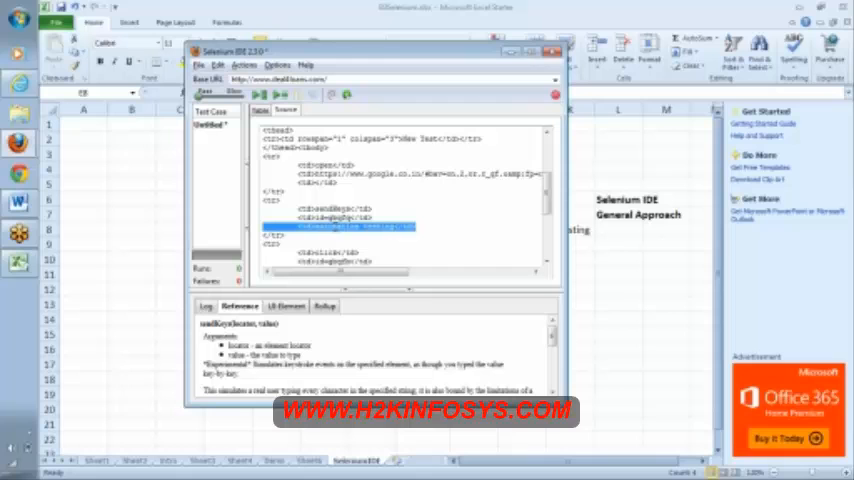
click(260, 110)
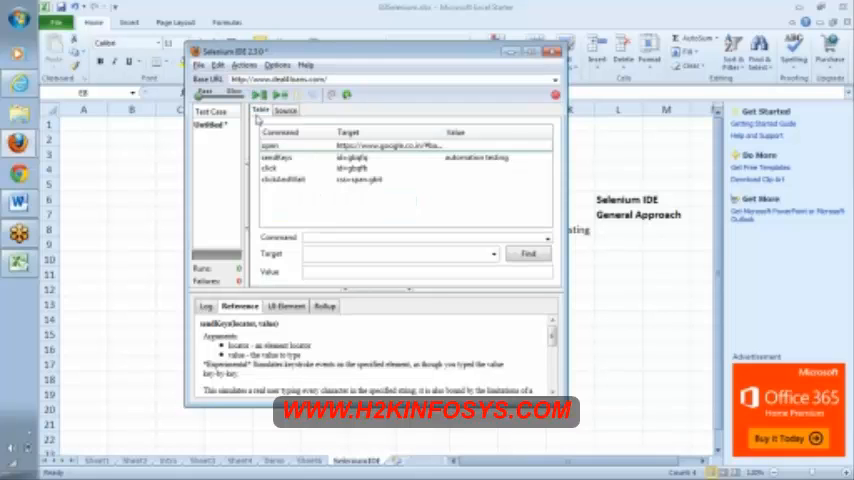
click(285, 110)
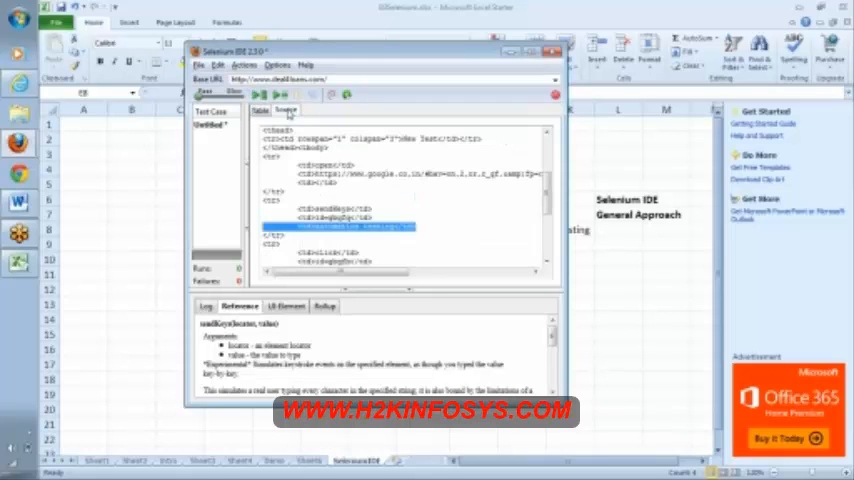
click(260, 110)
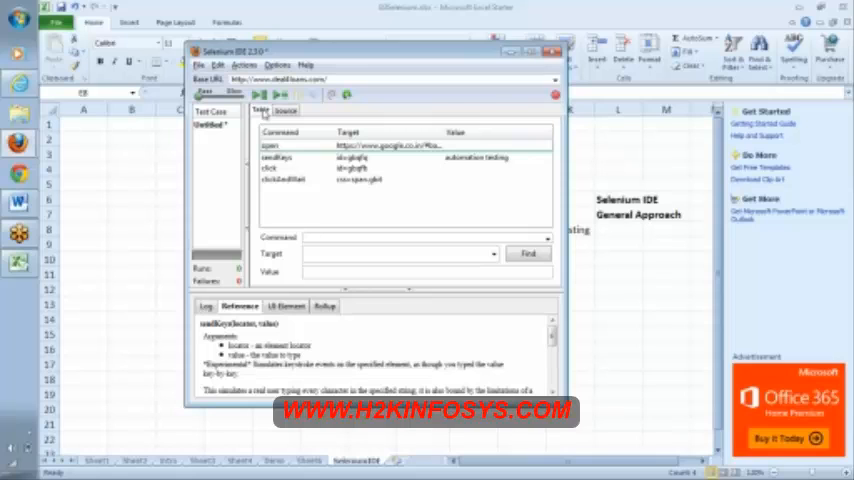
mouse_move(363, 197)
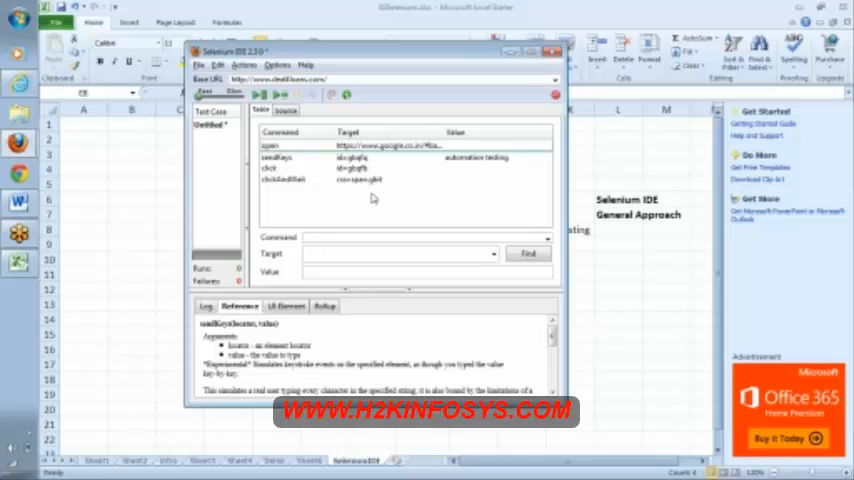
mouse_move(848, 188)
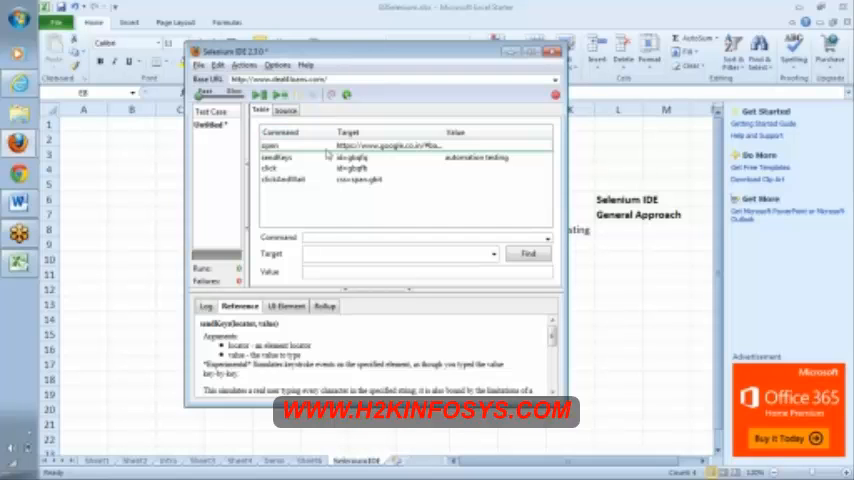
Step: Select the sendKeys step to execute it against the Google page
click(275, 157)
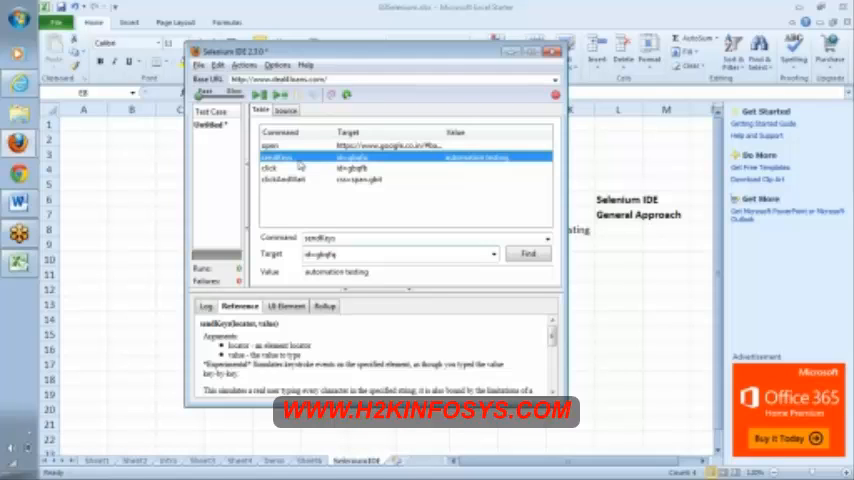
mouse_move(848, 255)
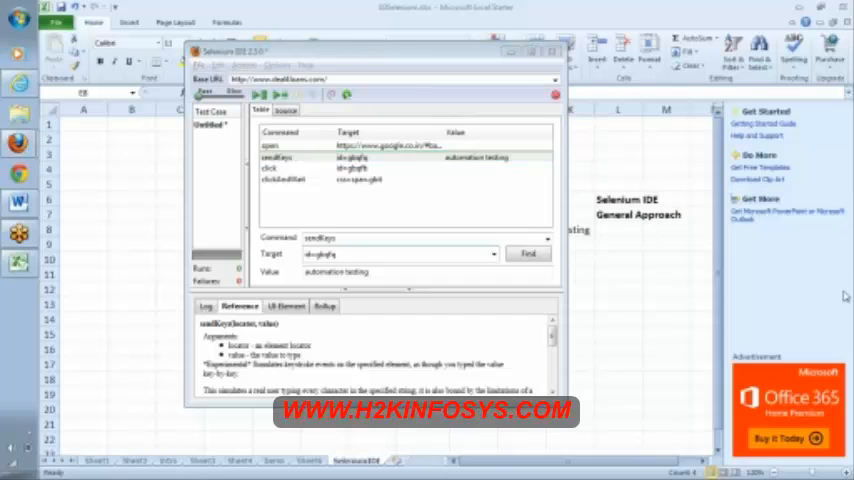
mouse_move(846, 293)
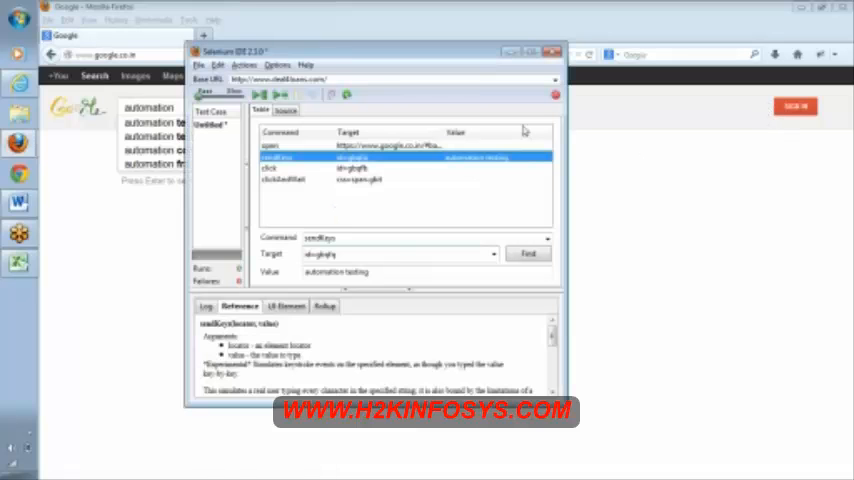
Step: Click away from Selenium IDE so the Firefox Google window comes forward
click(300, 180)
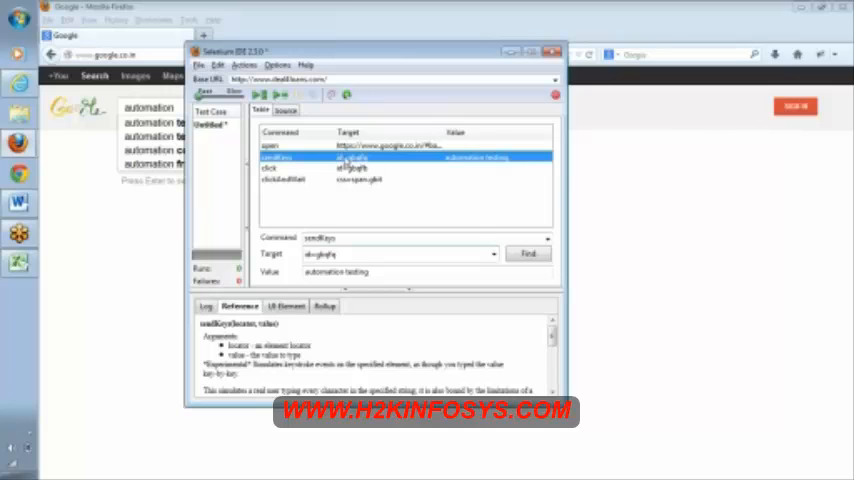
click(285, 180)
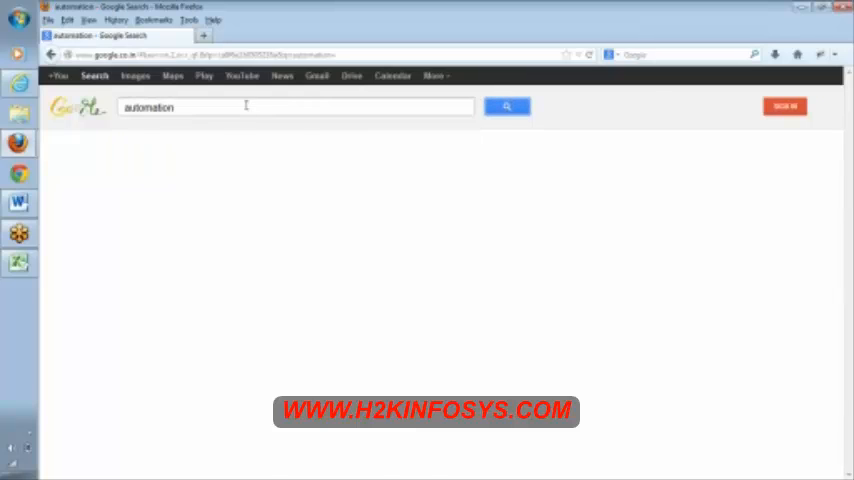
Step: Submit the 'automation' query from the Google search box to show its results
right_click(245, 107)
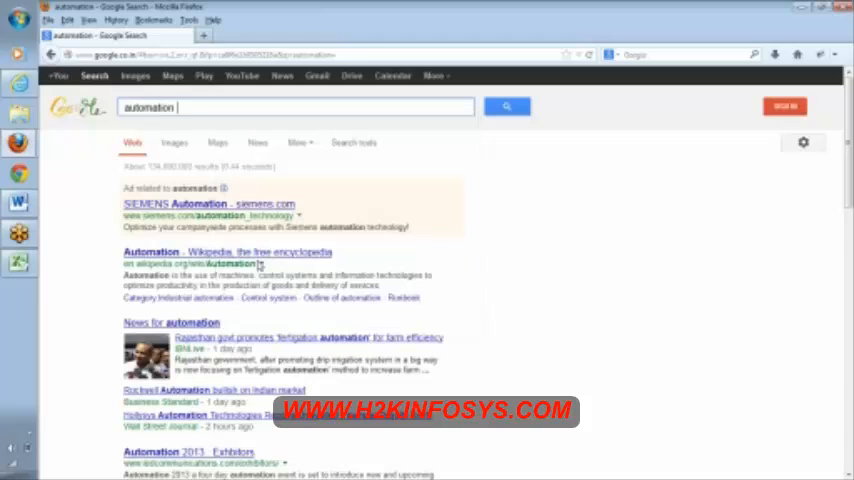
key(F12)
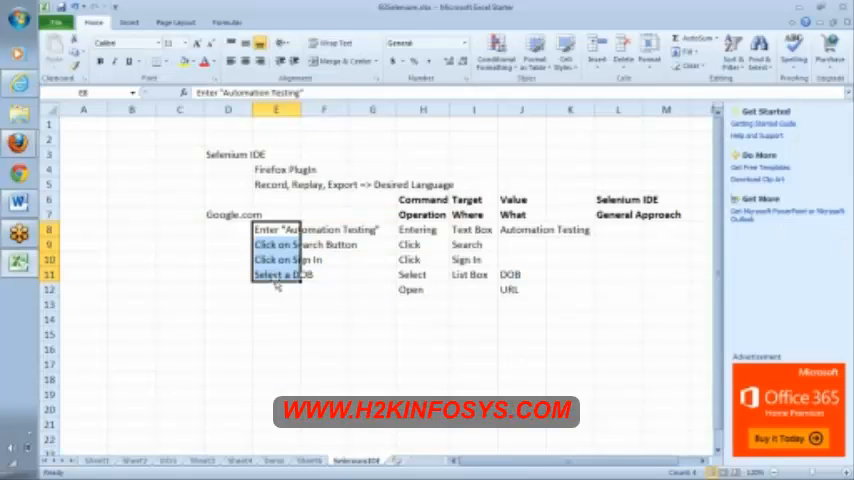
mouse_move(350, 307)
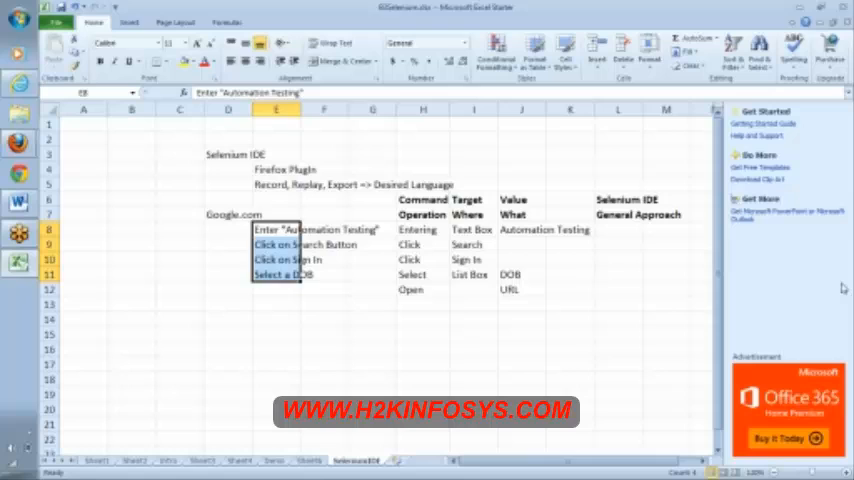
Step: Switch from the Excel test-step sheet to the Word course syllabus
click(19, 204)
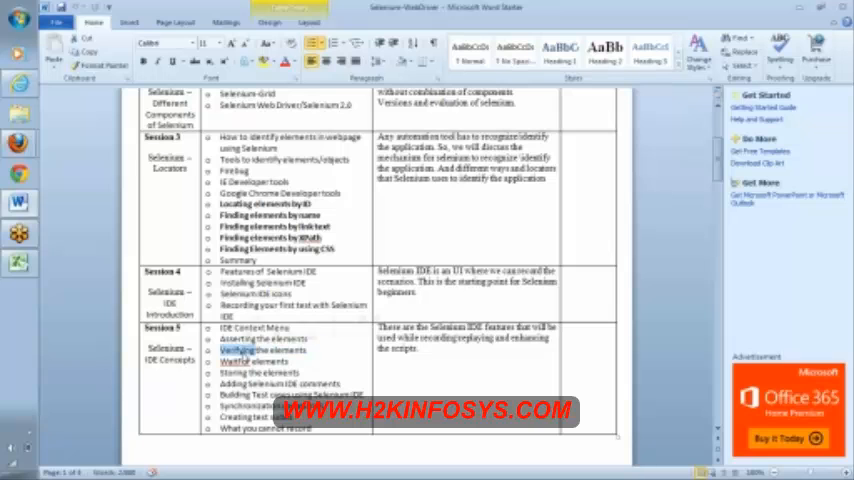
Step: Scroll the syllabus down to Session 6 special IDE commands and Session 7 WebDriver
scroll(down, 3)
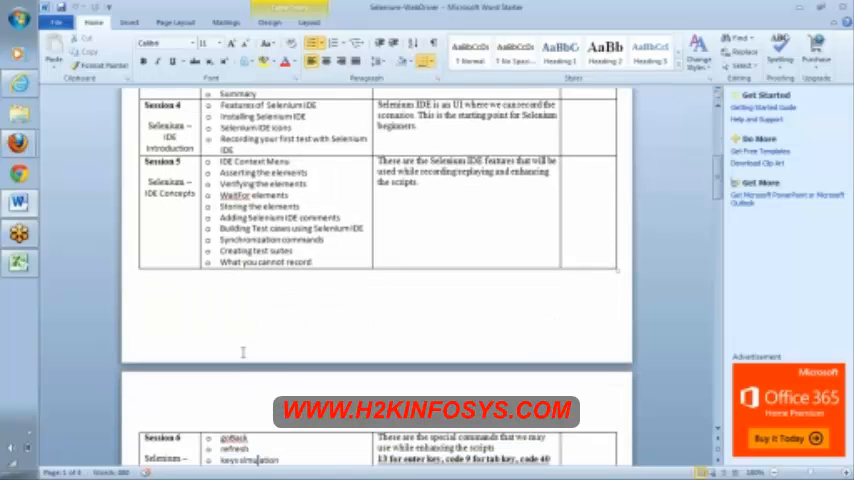
scroll(down, 3)
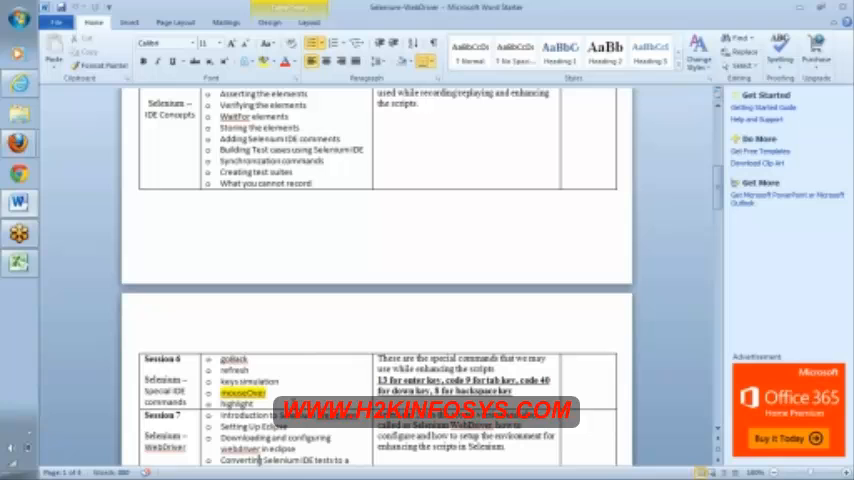
double_click(232, 359)
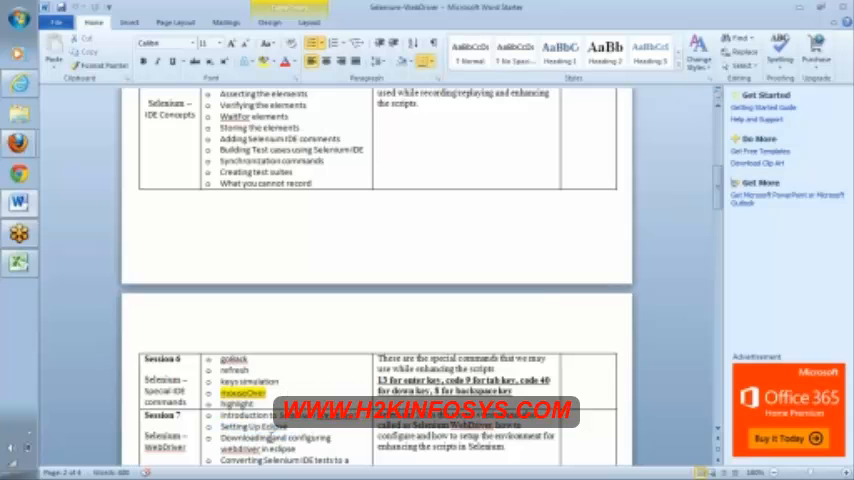
scroll(down, 3)
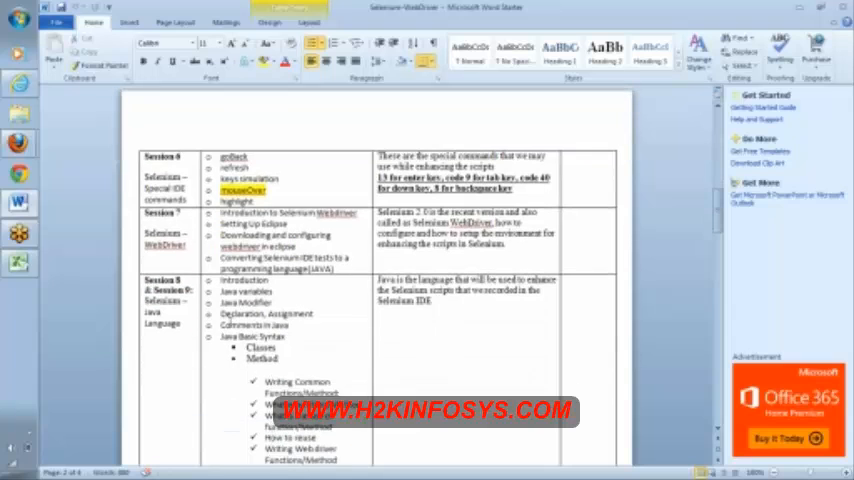
Step: Review Sessions 6–9 of the course outline (special IDE commands, WebDriver, Java) in the Word table
double_click(241, 281)
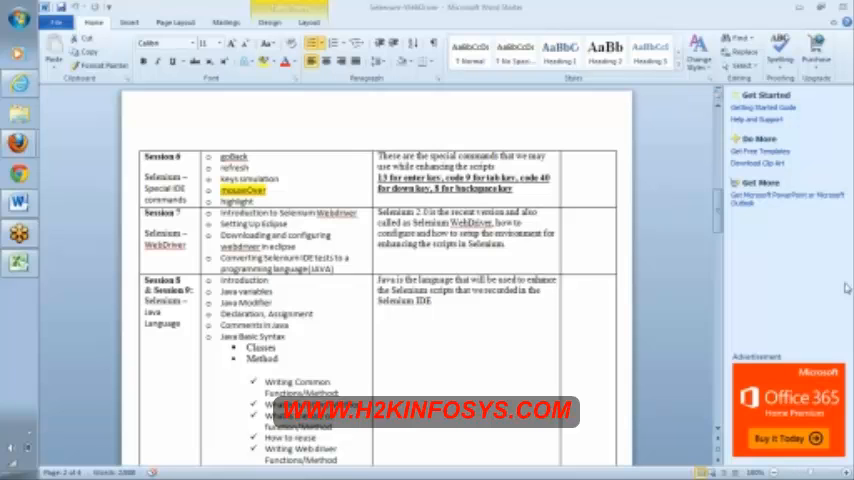
double_click(244, 280)
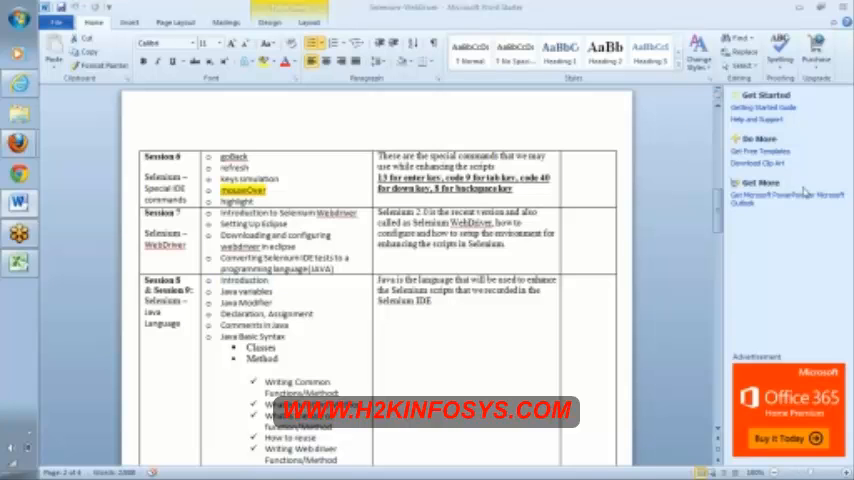
mouse_move(697, 203)
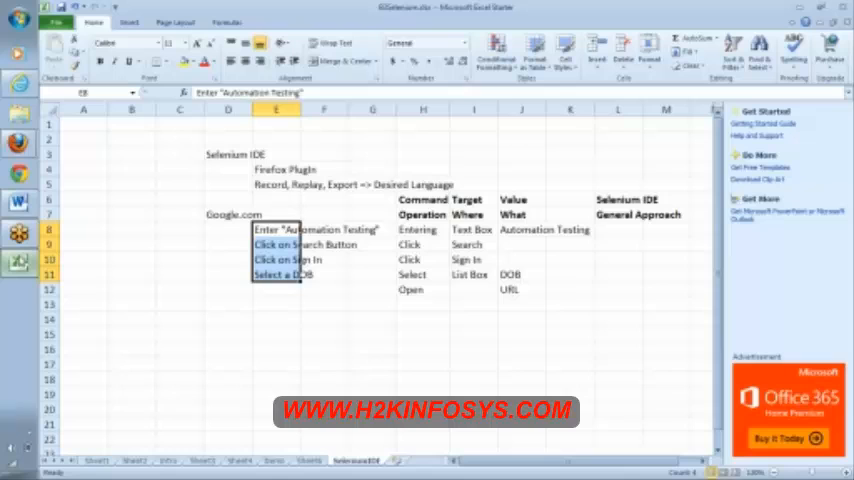
click(178, 244)
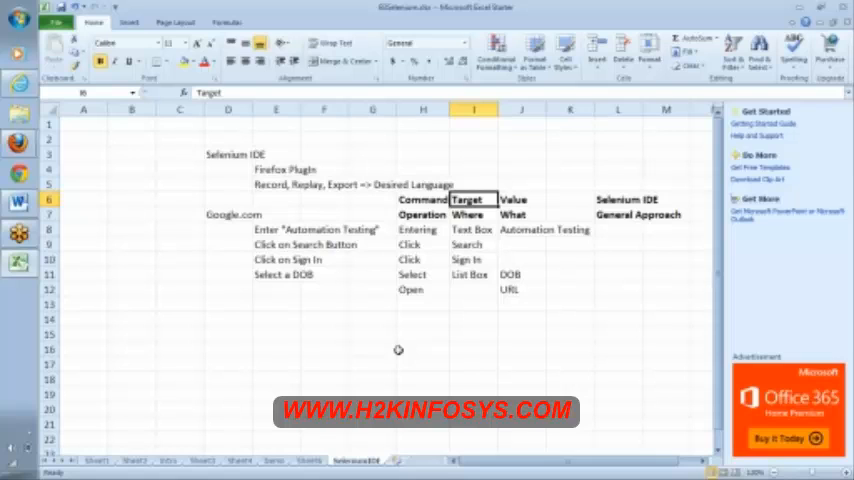
click(421, 244)
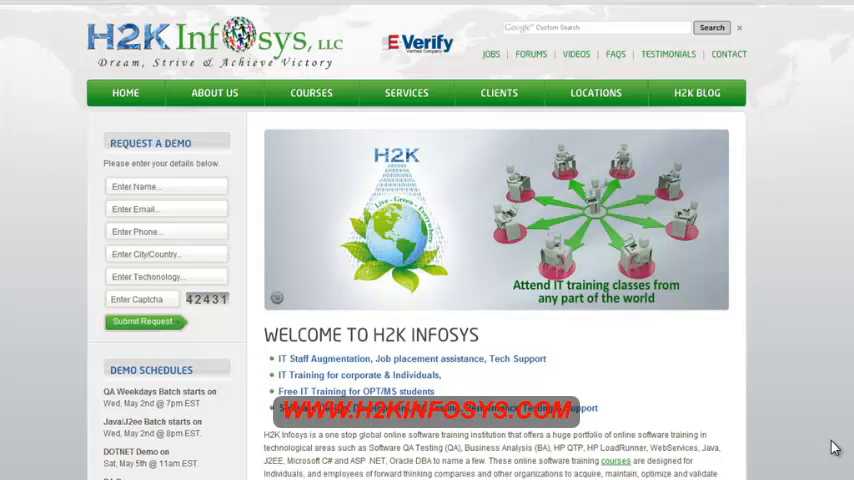
mouse_move(818, 440)
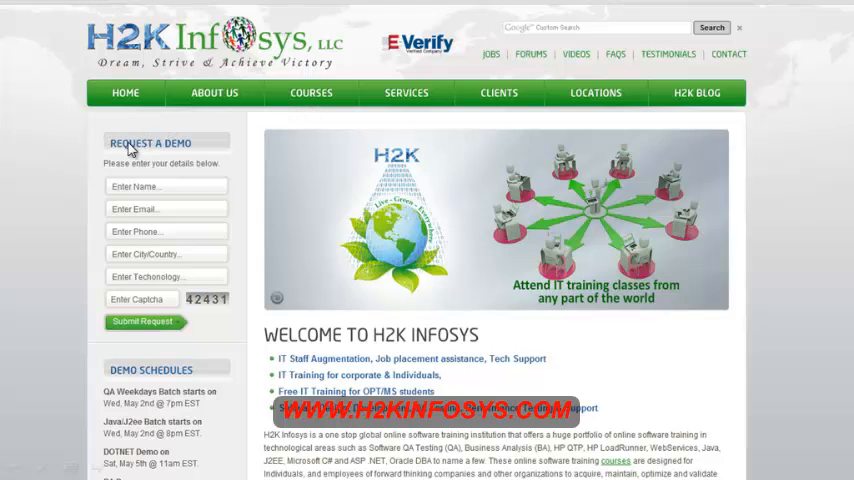
mouse_move(150, 191)
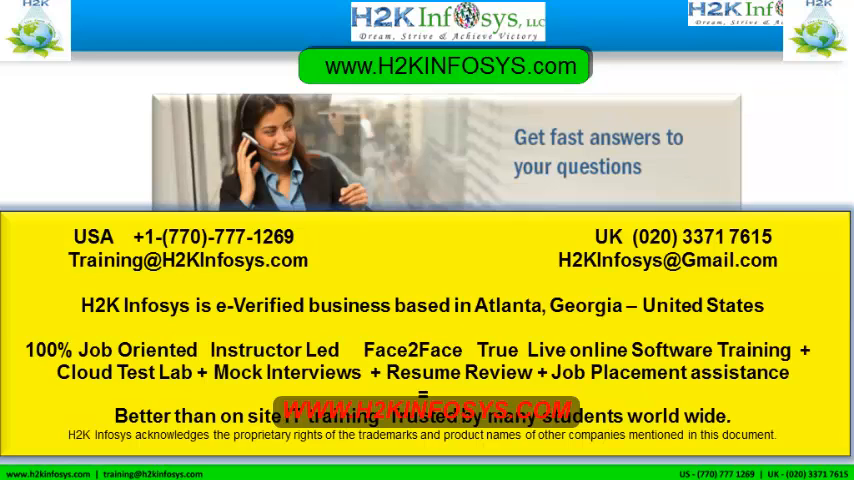
mouse_move(192, 244)
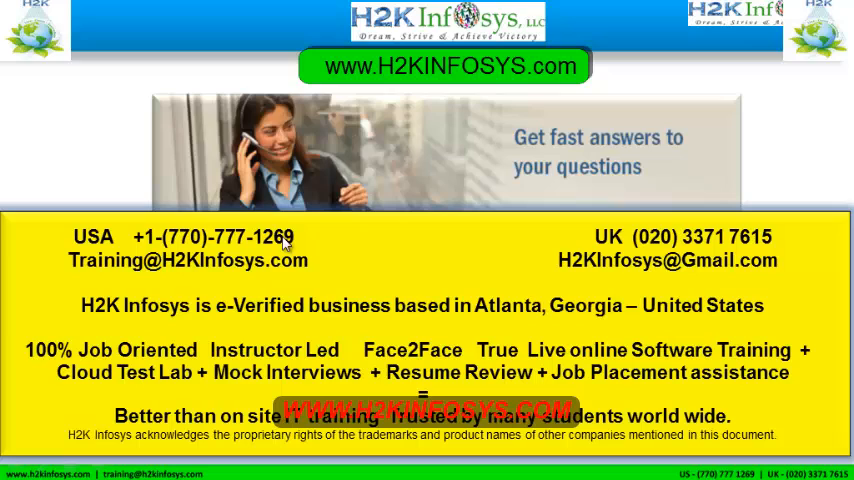
mouse_move(308, 250)
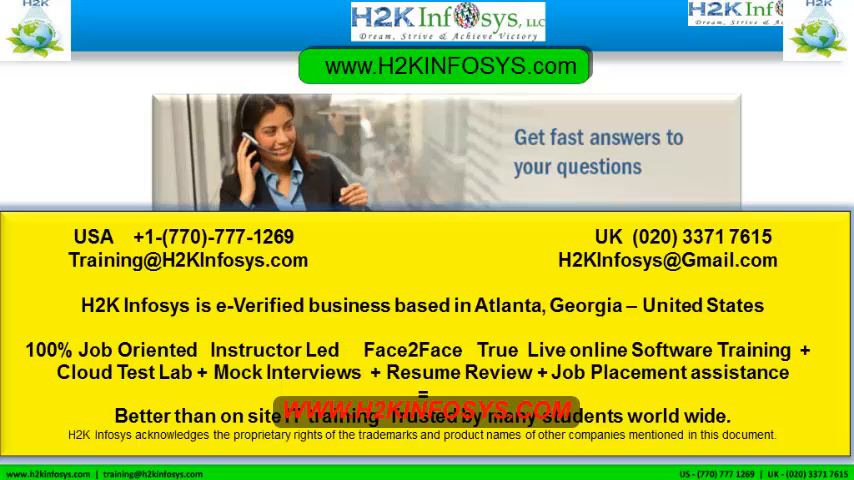
mouse_move(765, 248)
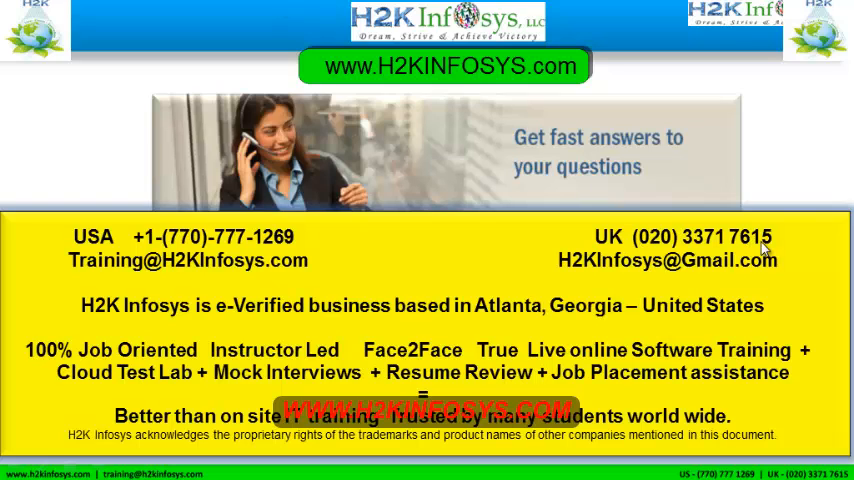
mouse_move(693, 250)
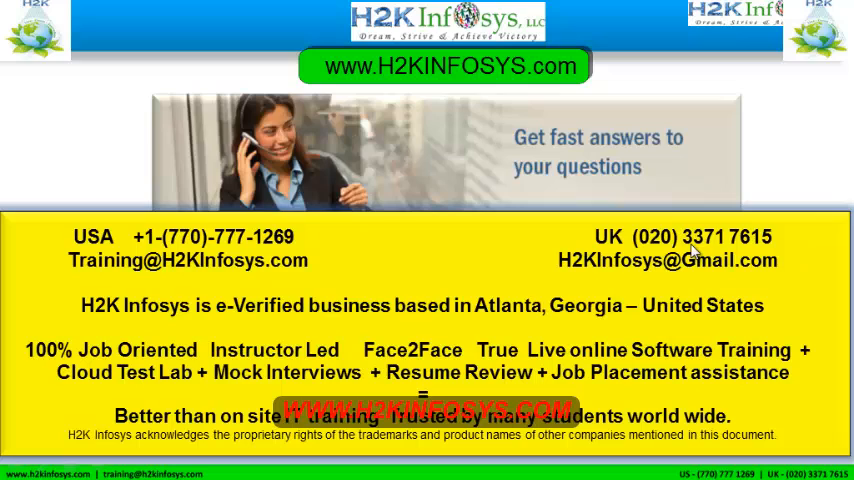
mouse_move(63, 263)
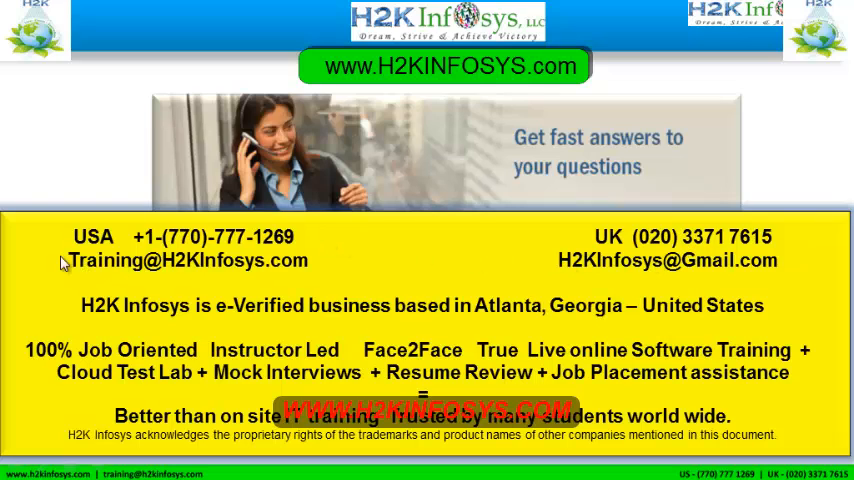
mouse_move(145, 272)
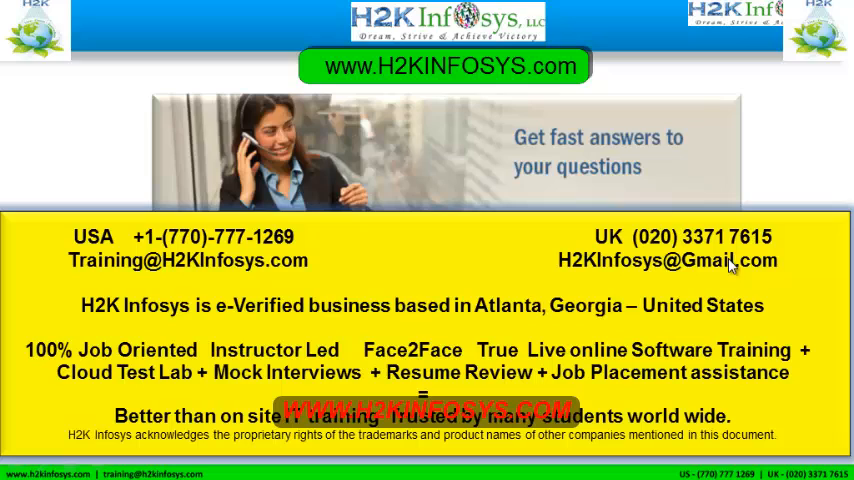
mouse_move(849, 433)
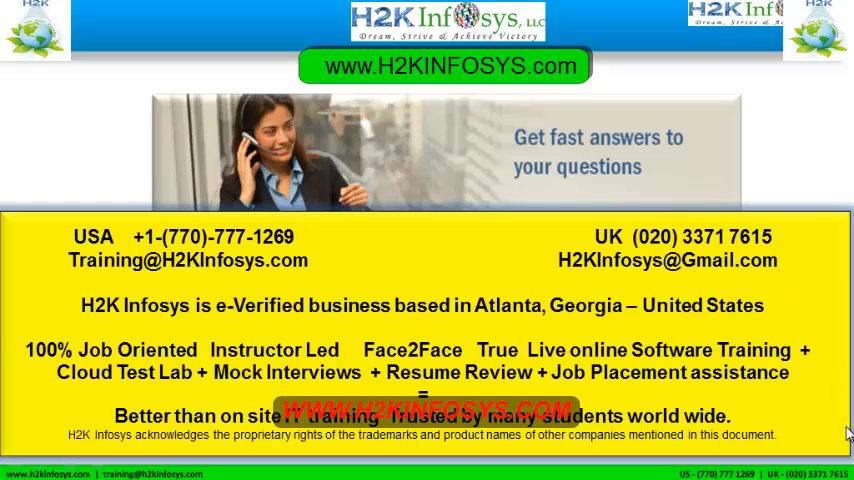